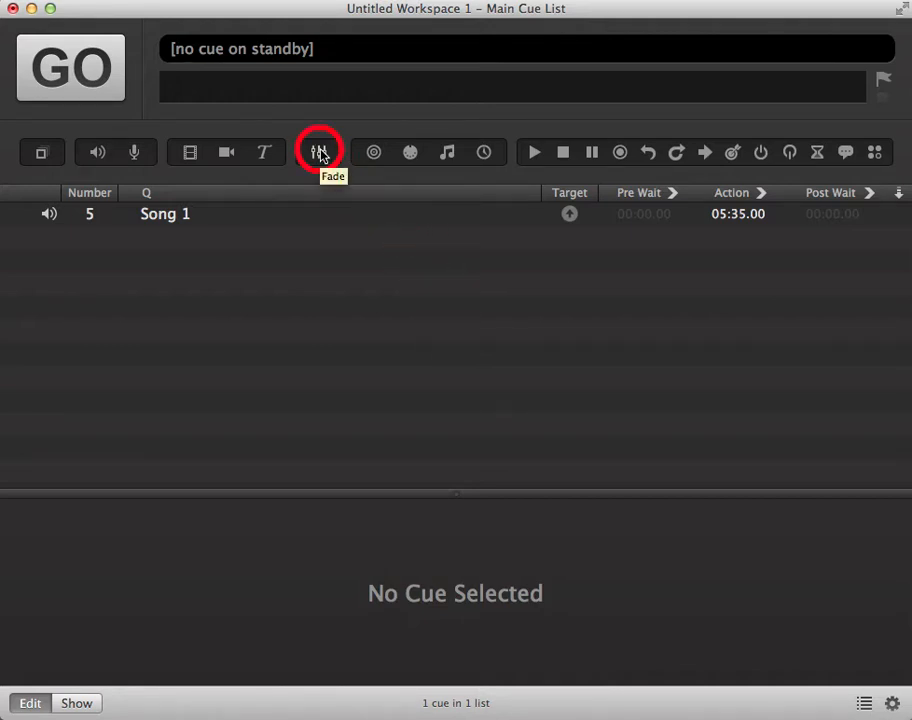
Step: Add fade cue 6 named 'fade Song 1' targeting Song 1
{"action": "left_click", "coordinate": [319, 152]}
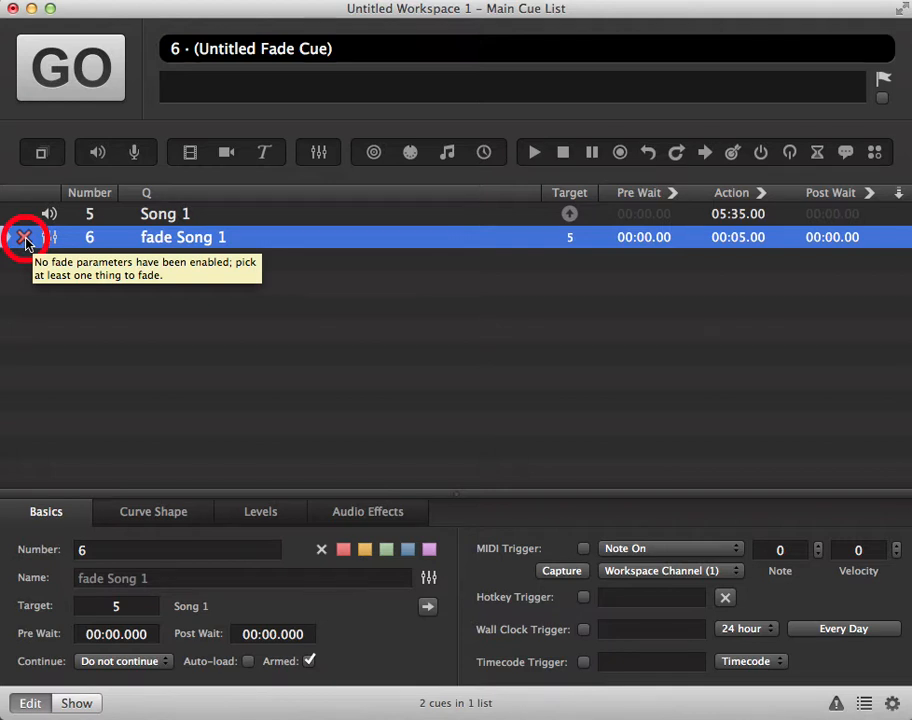
{"action": "mouse_move", "coordinate": [158, 337]}
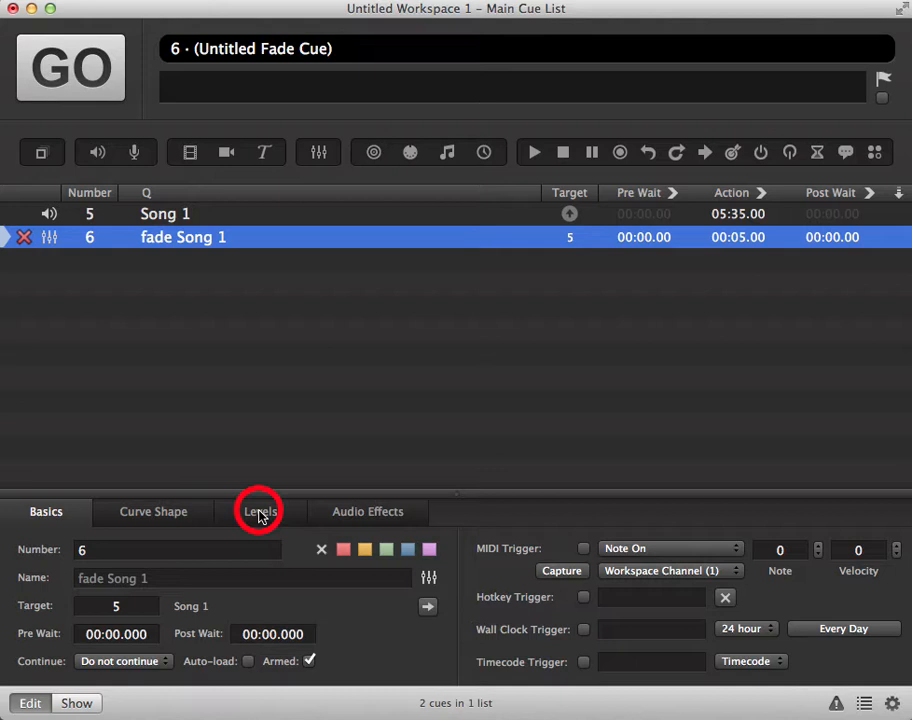
Step: Set the fade cue's master and channel 1 and 2 levels to -INF
{"action": "left_click", "coordinate": [260, 511]}
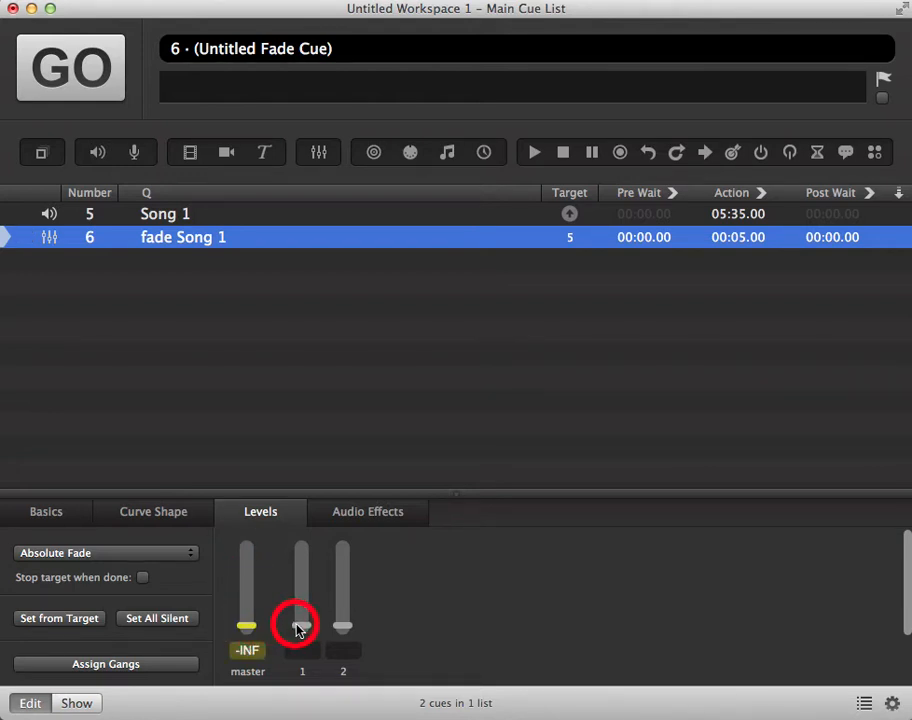
{"action": "left_click", "coordinate": [157, 618]}
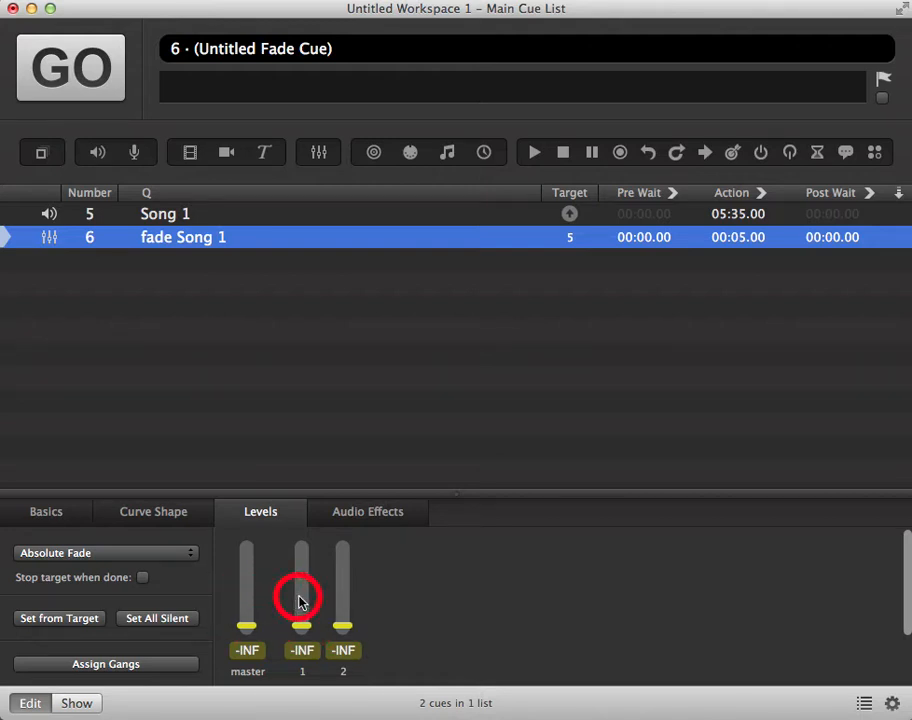
{"action": "mouse_move", "coordinate": [185, 315]}
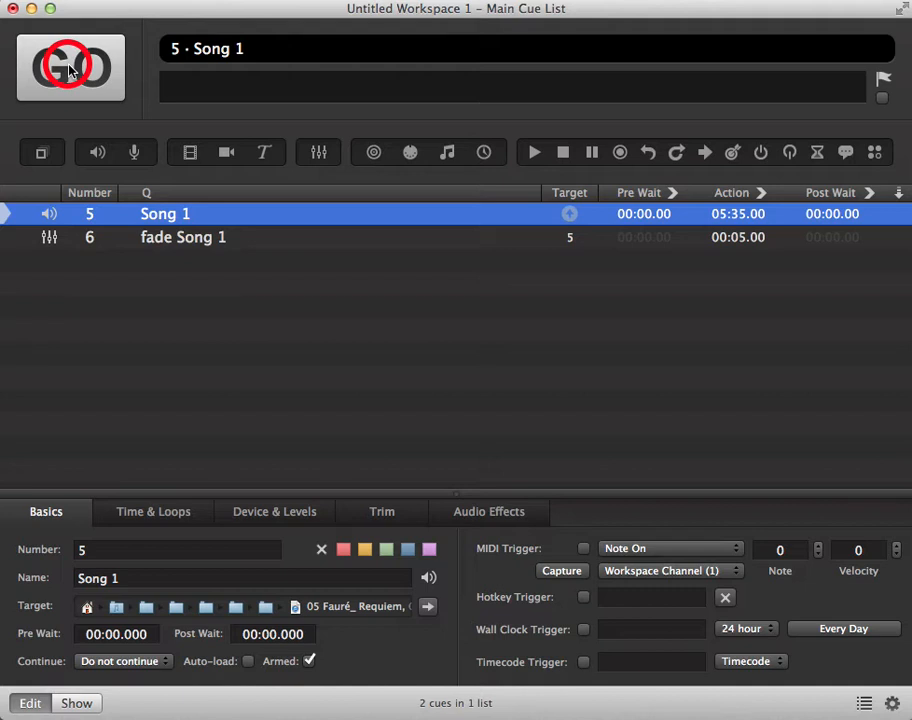
Step: Play Song 1, then fire fade cue 6 to fade it out
{"action": "left_click", "coordinate": [183, 237]}
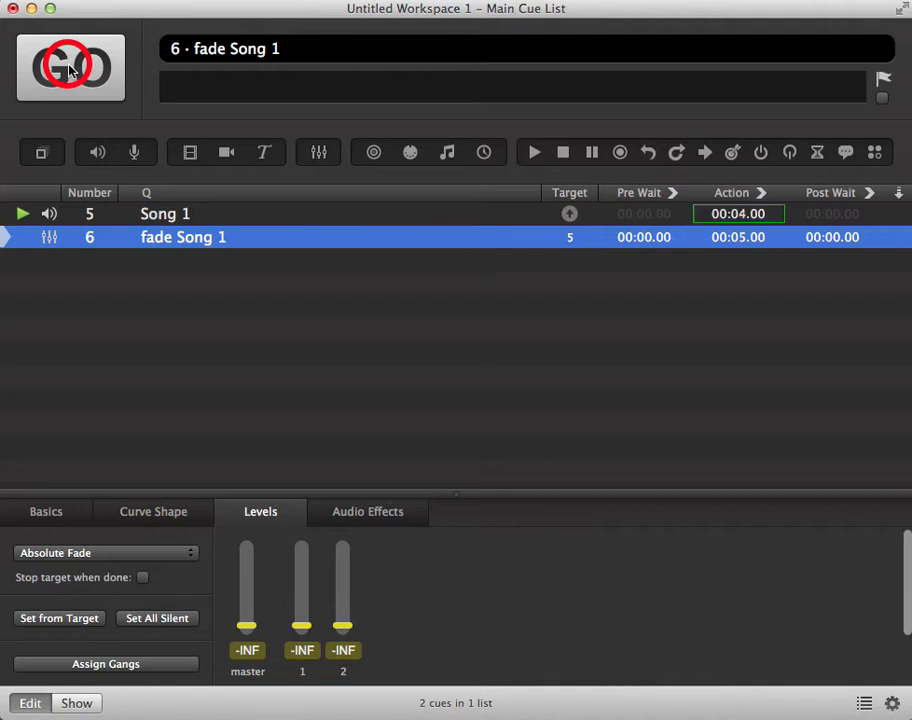
{"action": "left_click", "coordinate": [533, 152]}
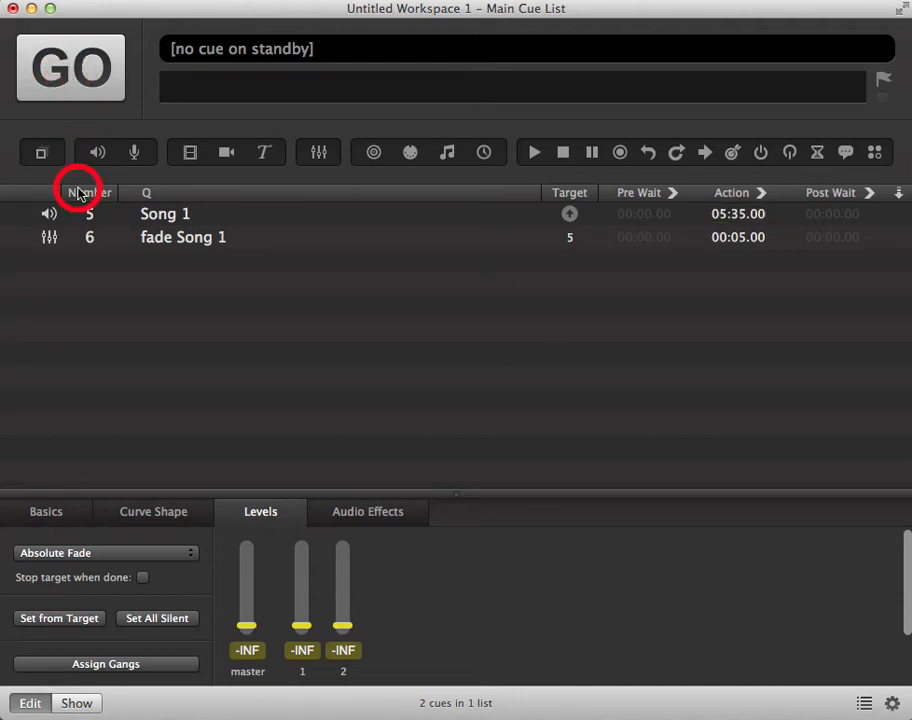
{"action": "mouse_move", "coordinate": [43, 570]}
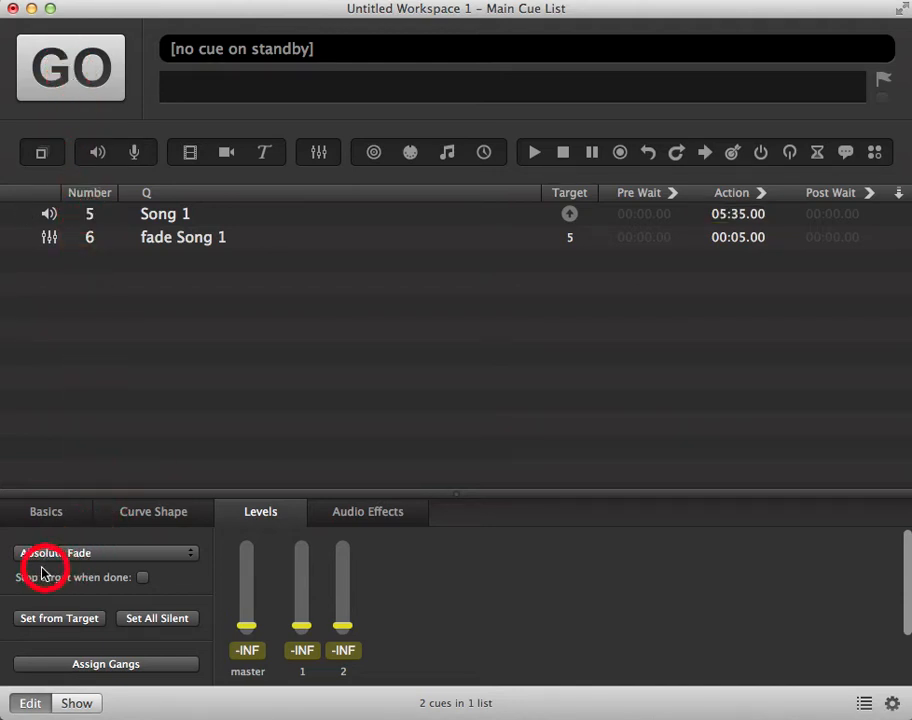
{"action": "mouse_move", "coordinate": [107, 580]}
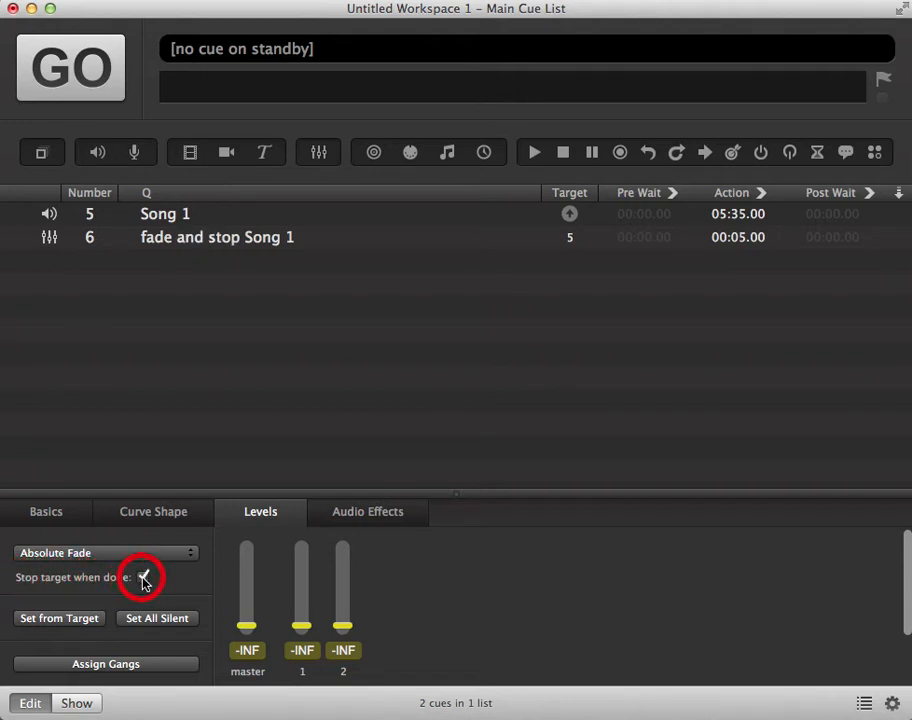
Step: Enable 'Stop target when done' and rename cue 6 to 'fade and stop Song 1'
{"action": "left_click", "coordinate": [143, 577]}
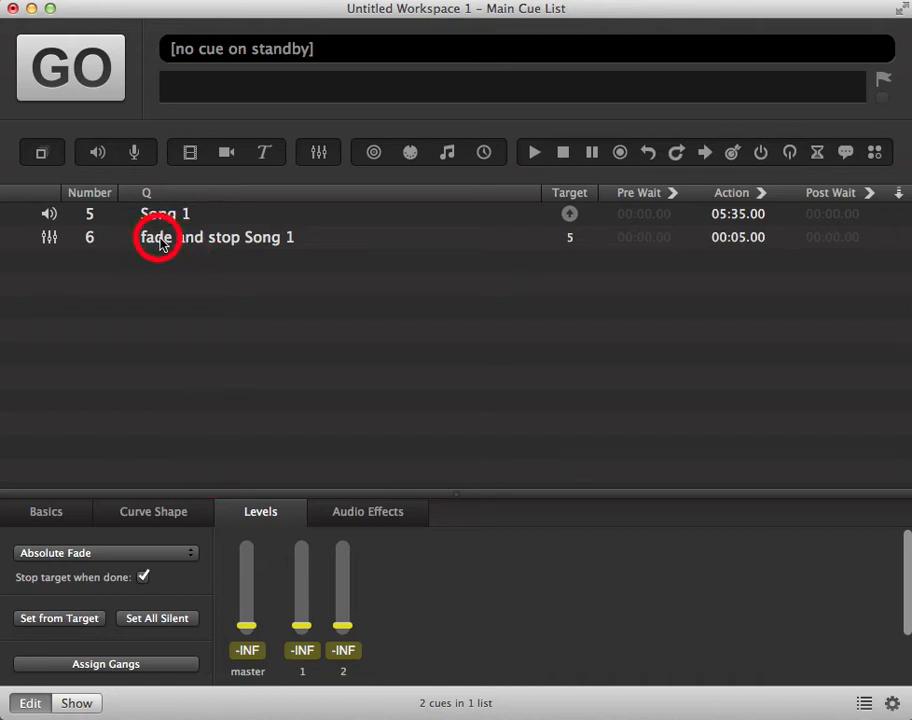
{"action": "mouse_move", "coordinate": [260, 245]}
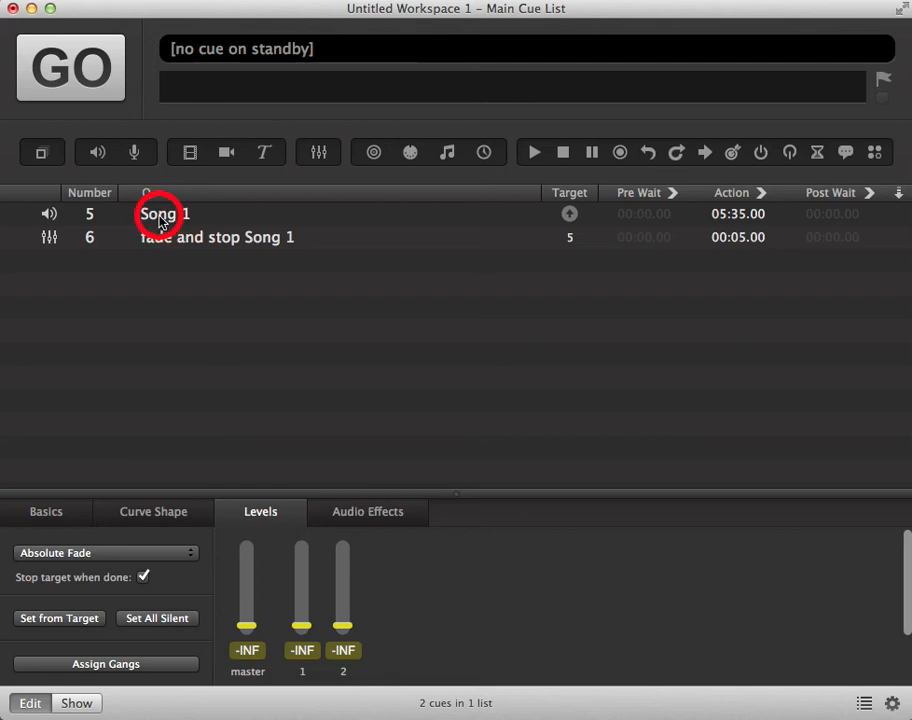
Step: Select cue 5, play Song 1, then fire the 'fade and stop Song 1' cue
{"action": "left_click", "coordinate": [165, 213]}
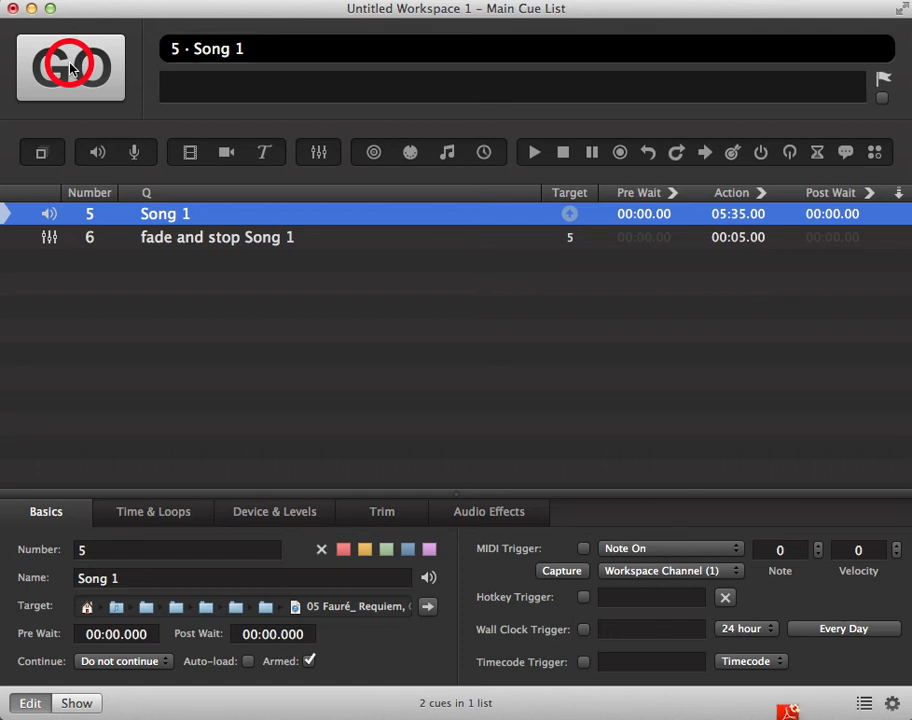
{"action": "left_click", "coordinate": [217, 237]}
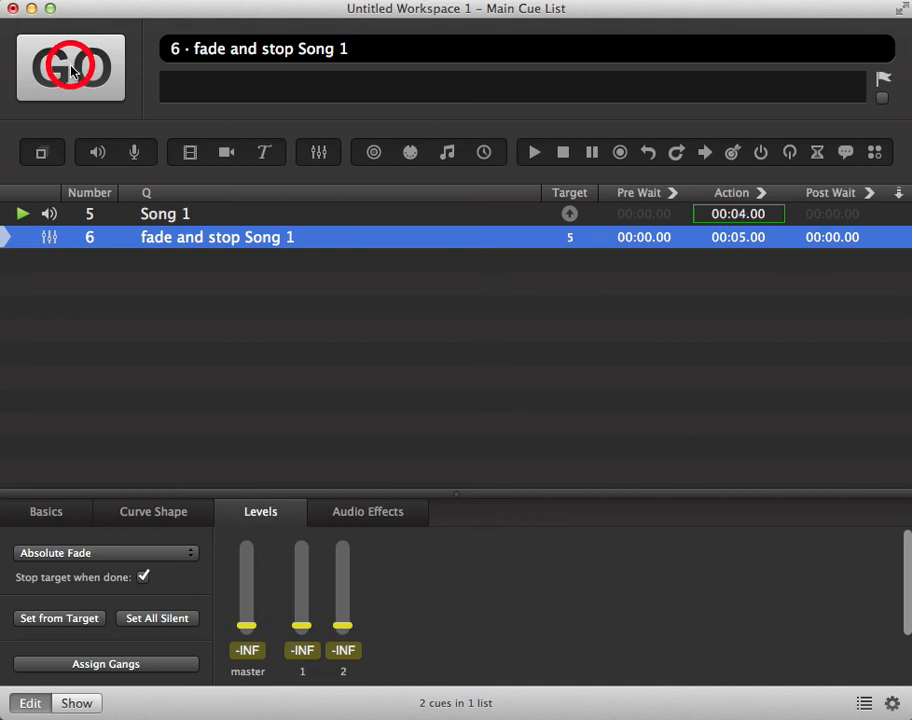
{"action": "left_click", "coordinate": [70, 67]}
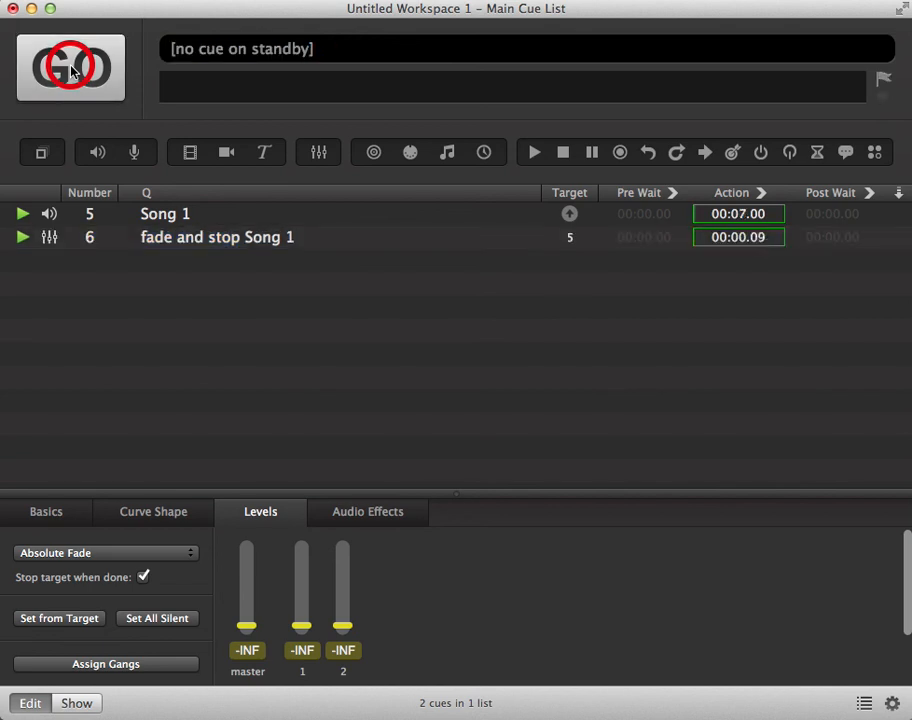